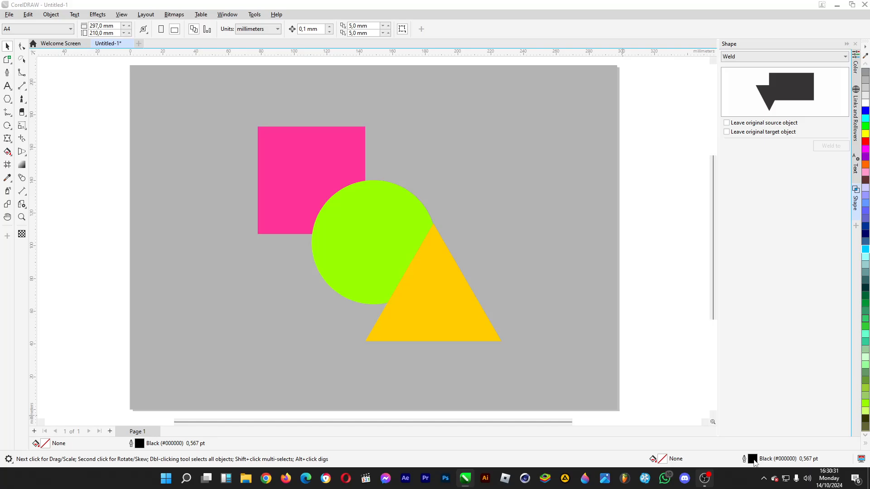
mouse_move(749, 470)
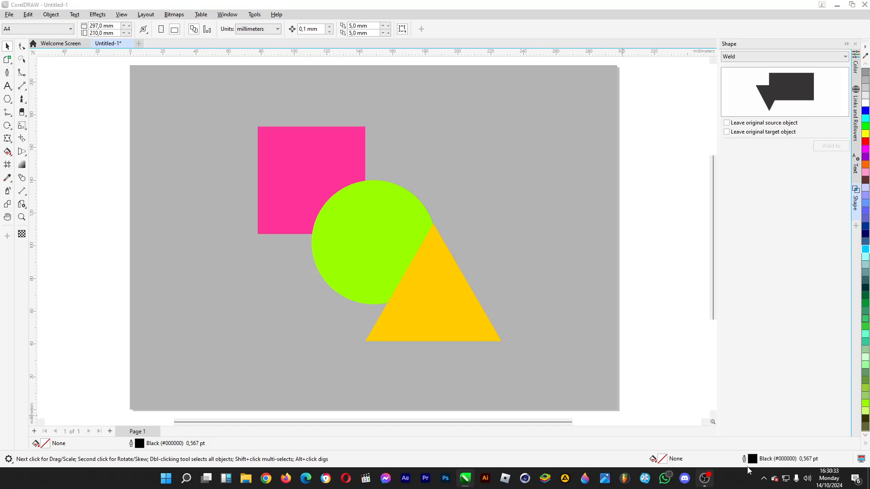
mouse_move(727, 485)
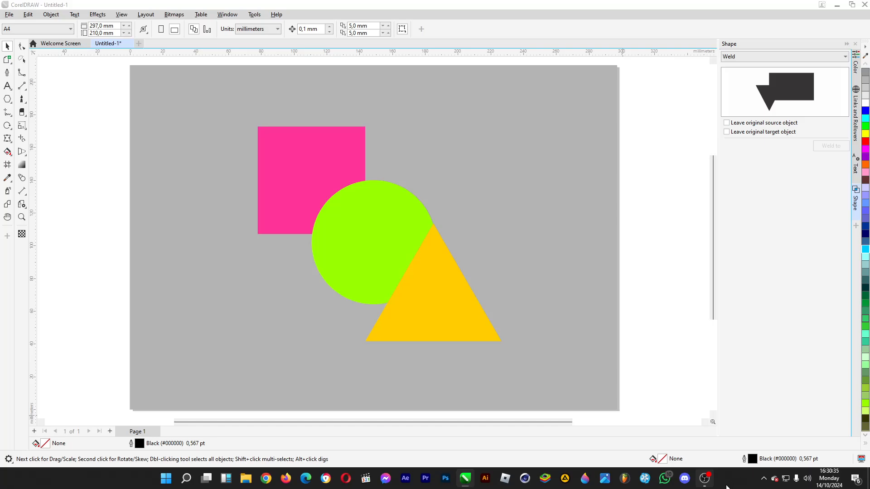
mouse_move(741, 482)
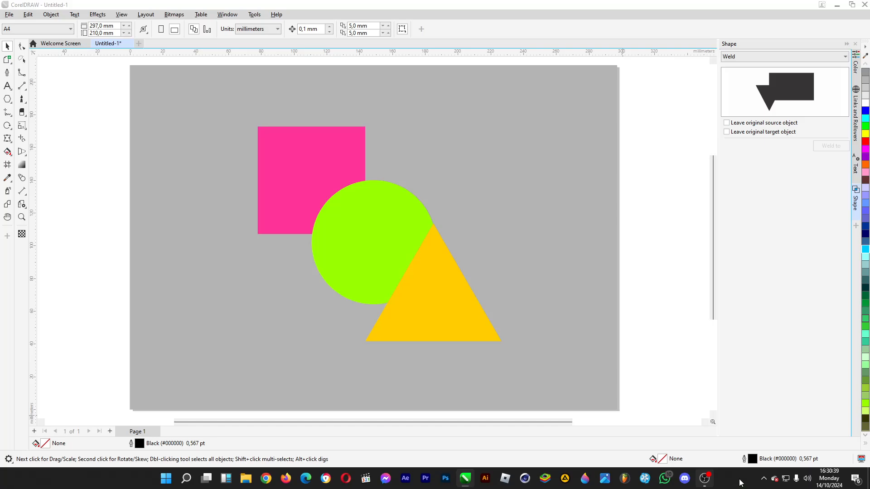
mouse_move(423, 299)
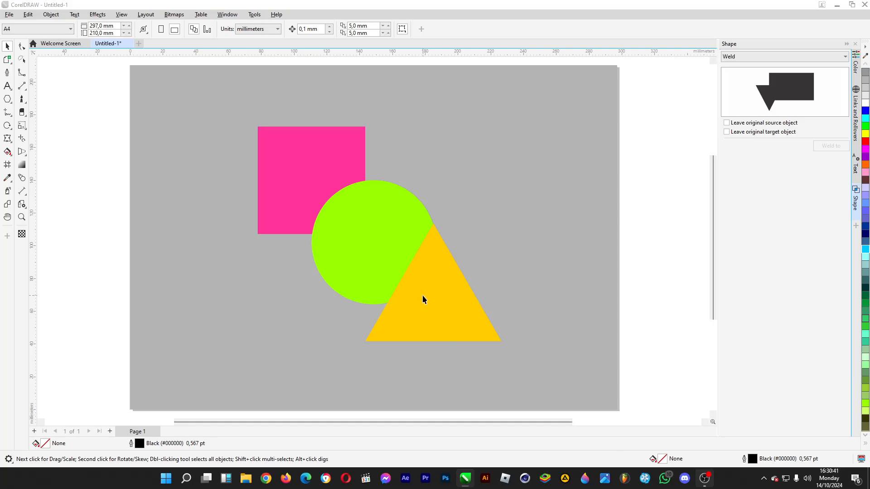
mouse_move(376, 289)
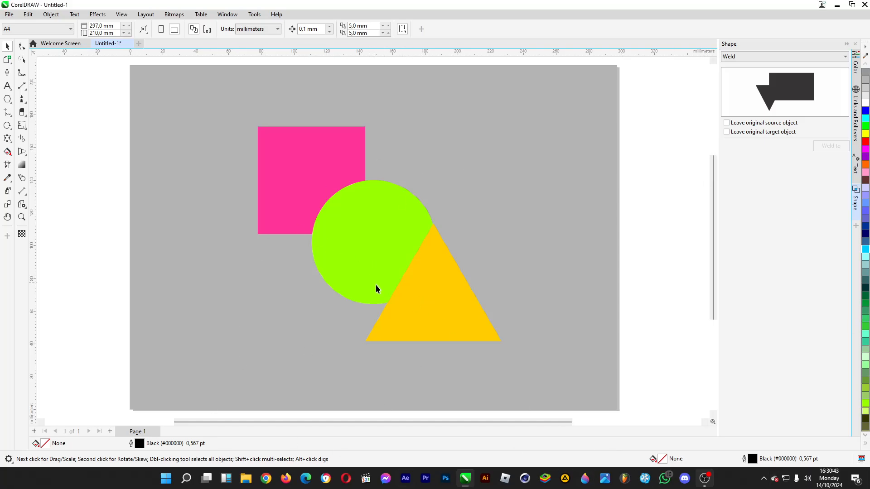
mouse_move(521, 81)
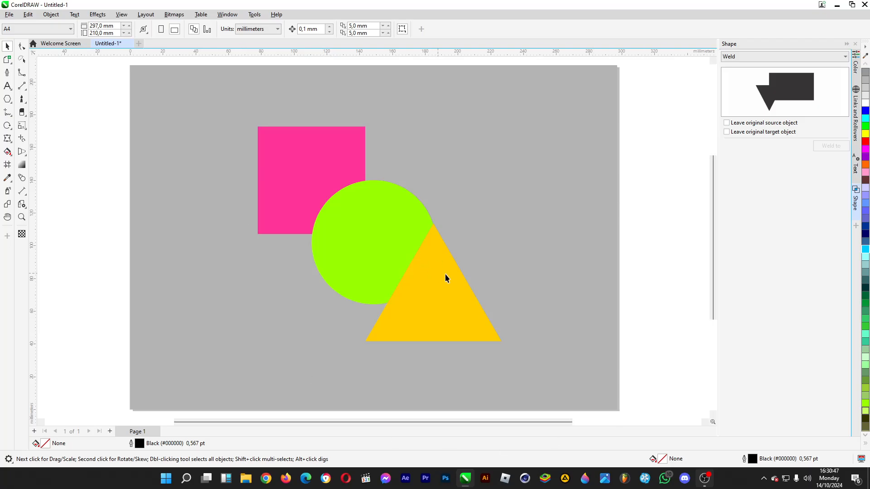
mouse_move(414, 277)
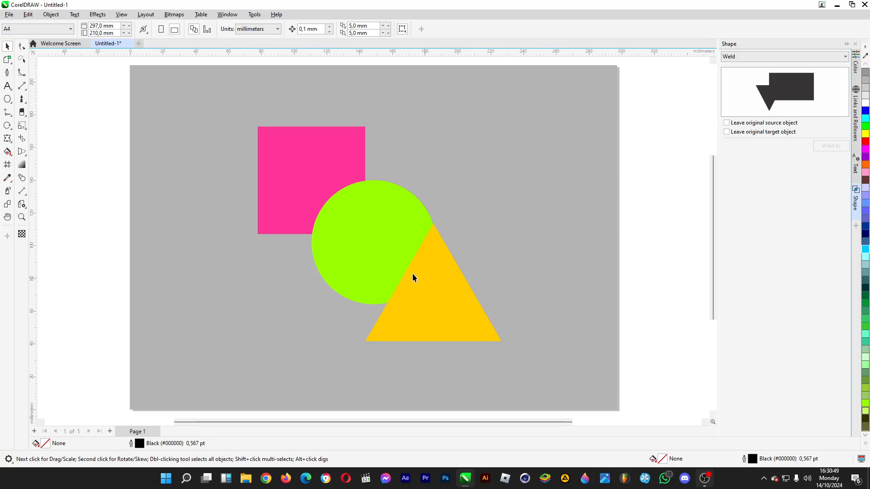
mouse_move(511, 381)
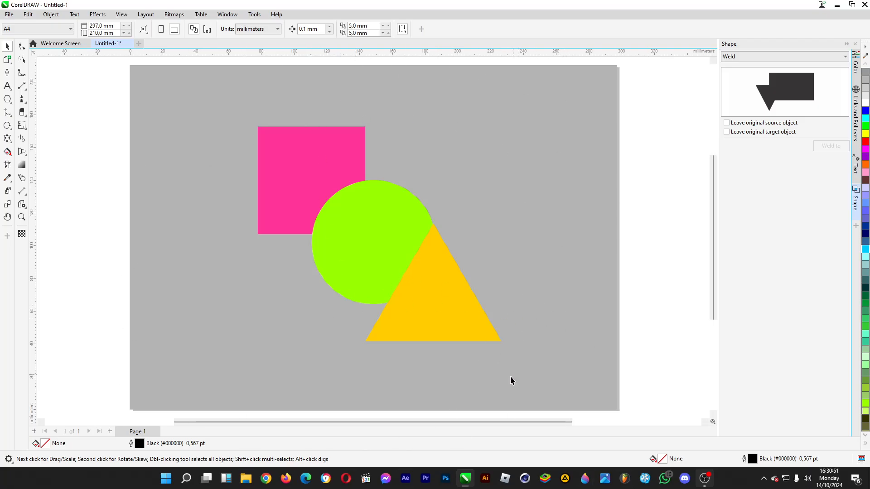
mouse_move(449, 285)
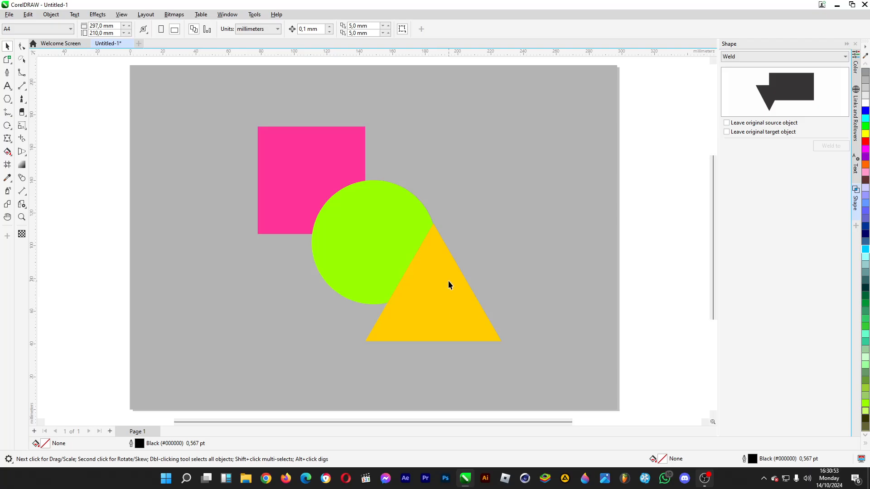
Select the yellow triangle and bring up its context menu for the Order options.
right_click(449, 293)
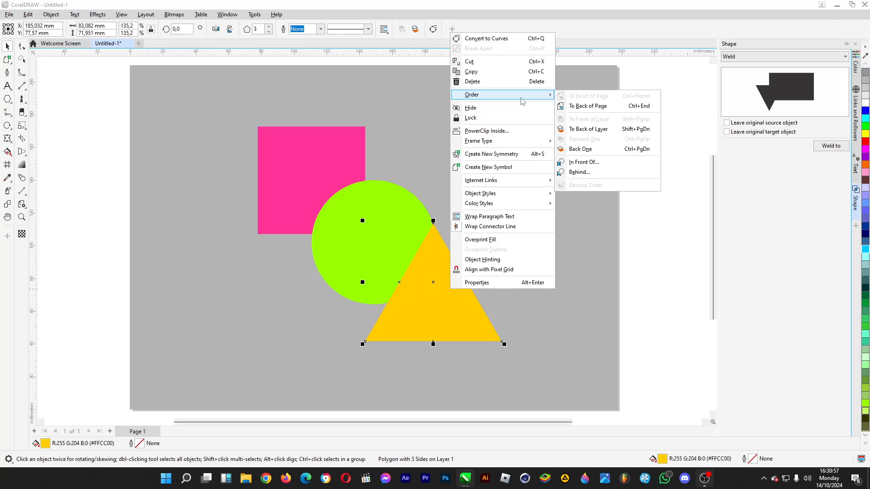
mouse_move(529, 97)
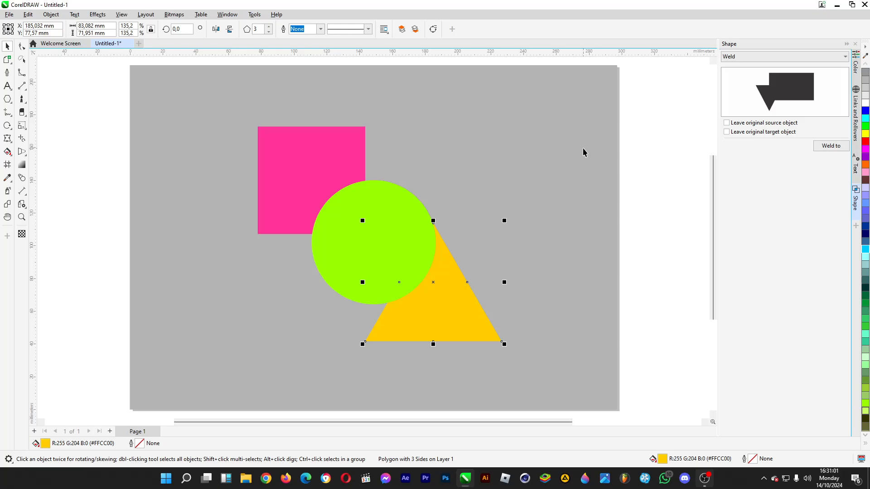
mouse_move(309, 108)
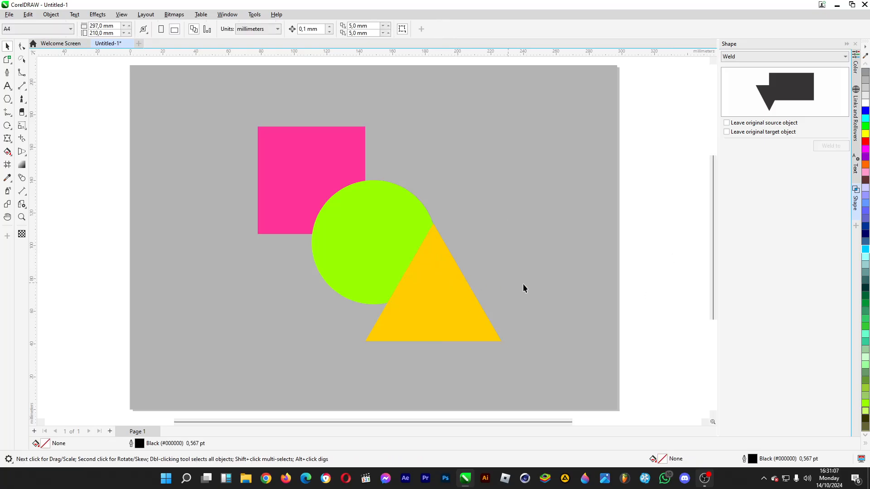
mouse_move(531, 288)
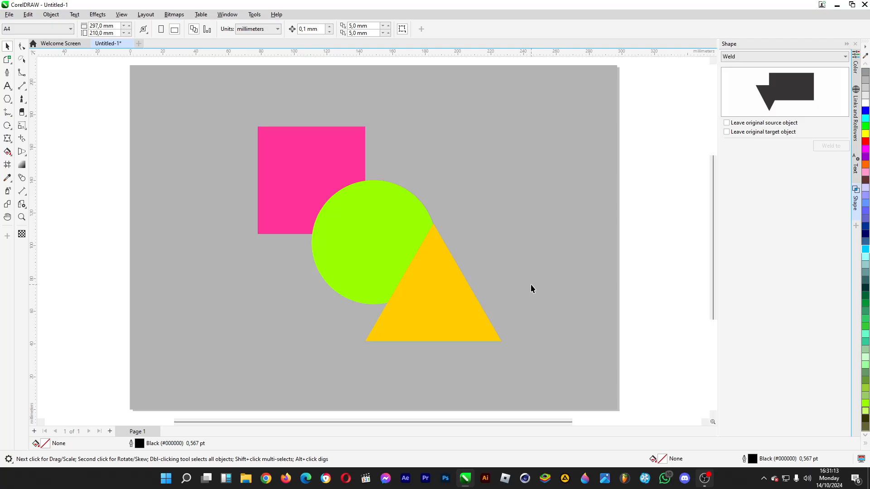
mouse_move(650, 354)
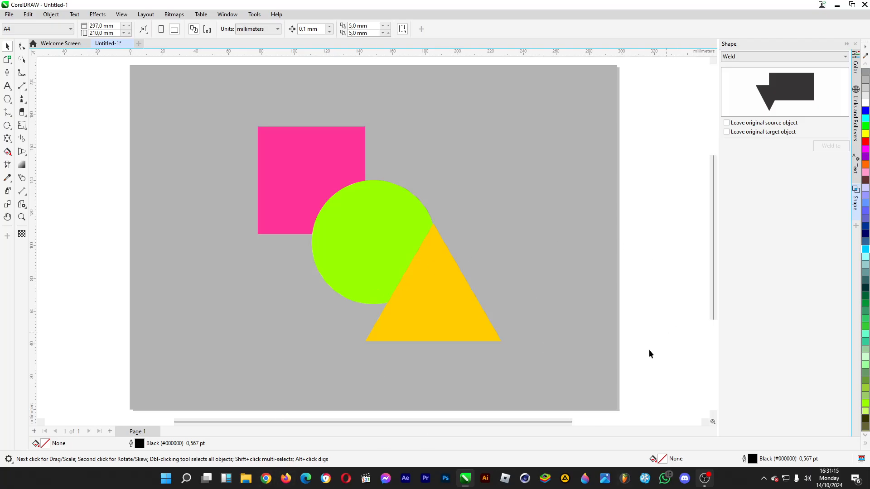
left_click(460, 304)
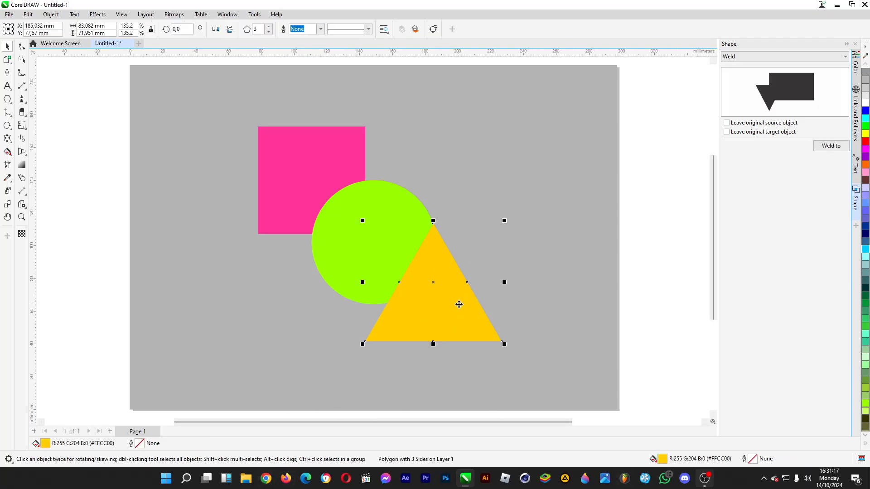
right_click(459, 304)
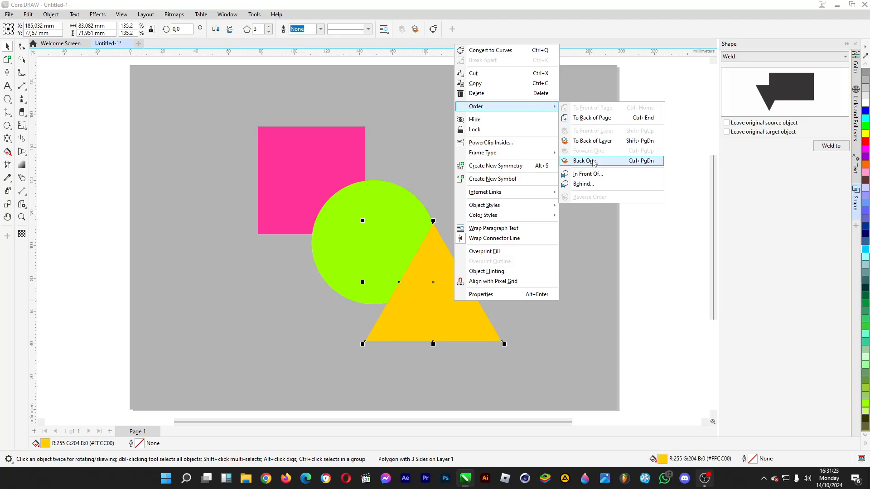
mouse_move(601, 184)
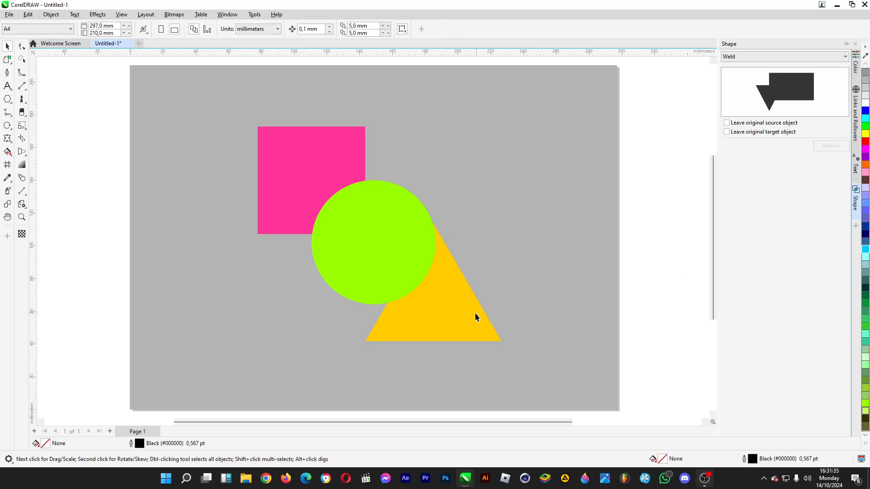
mouse_move(411, 222)
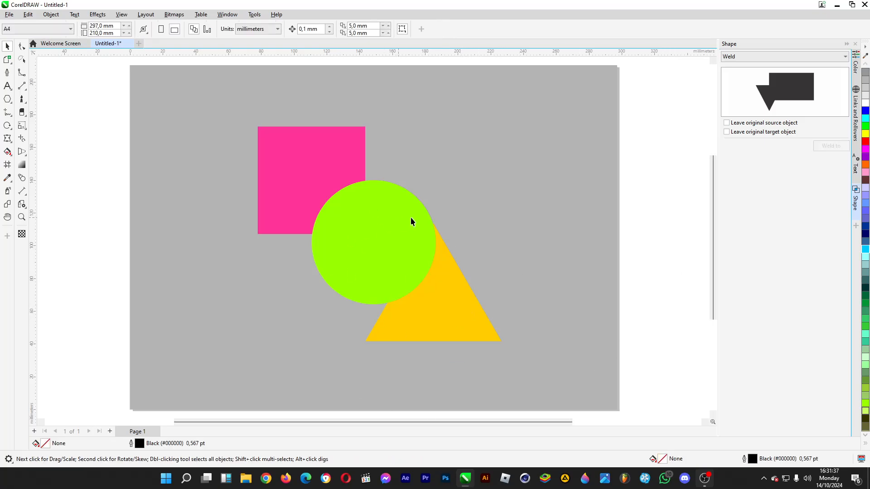
mouse_move(456, 311)
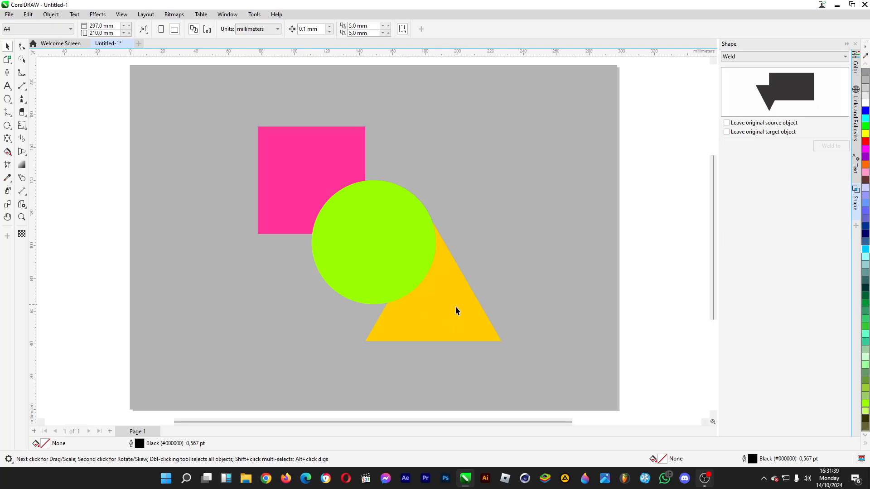
mouse_move(451, 327)
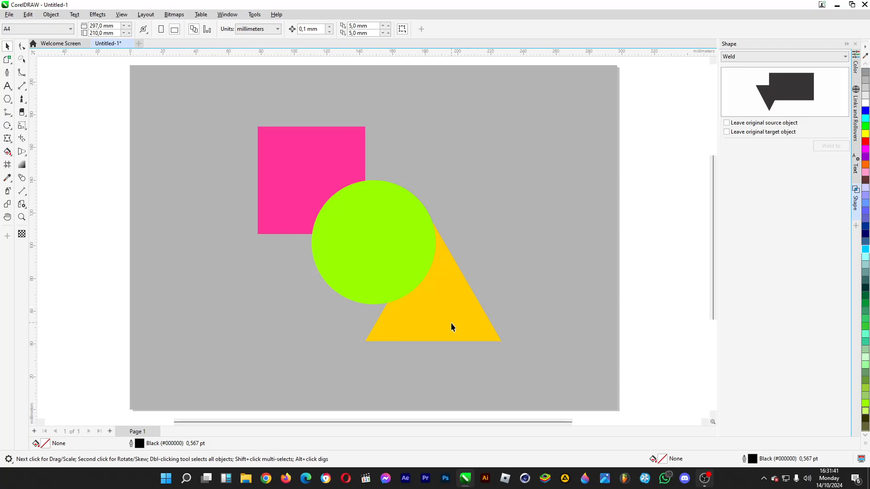
right_click(433, 327)
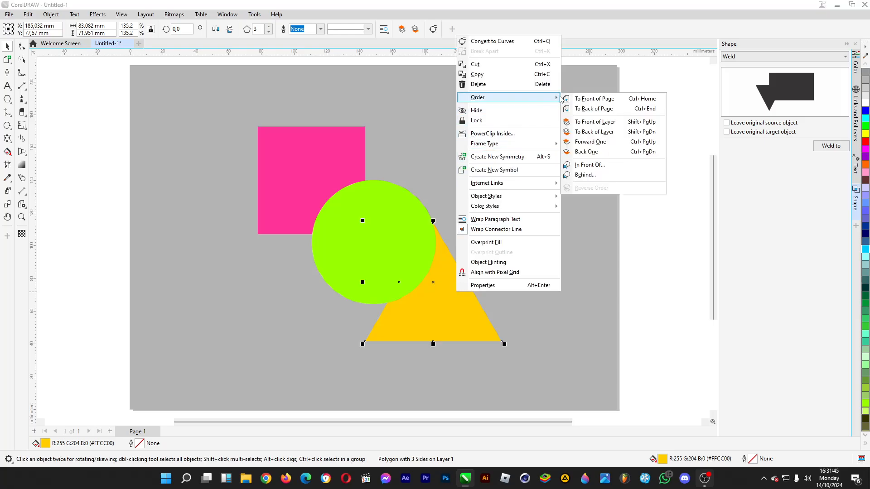
mouse_move(590, 141)
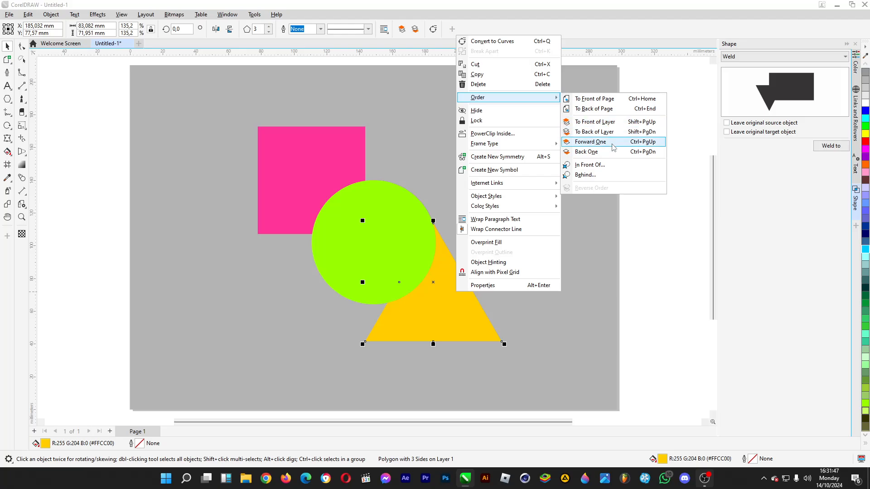
left_click(590, 142)
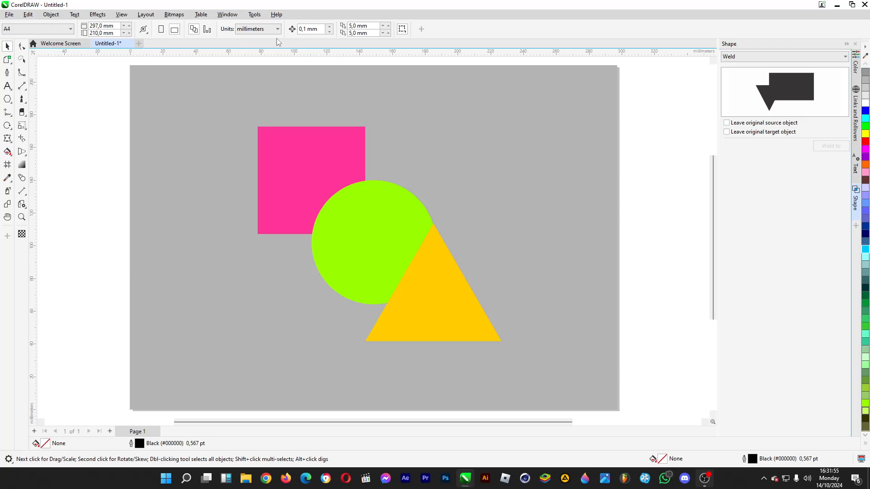
mouse_move(168, 259)
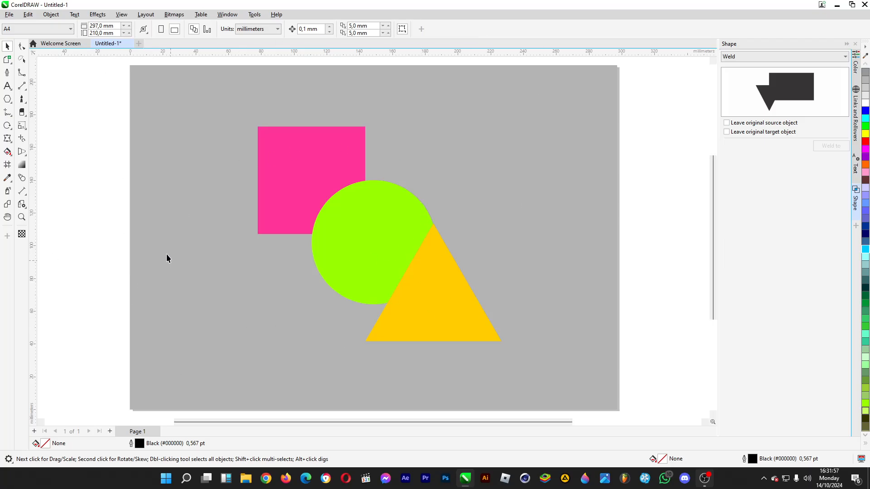
mouse_move(327, 162)
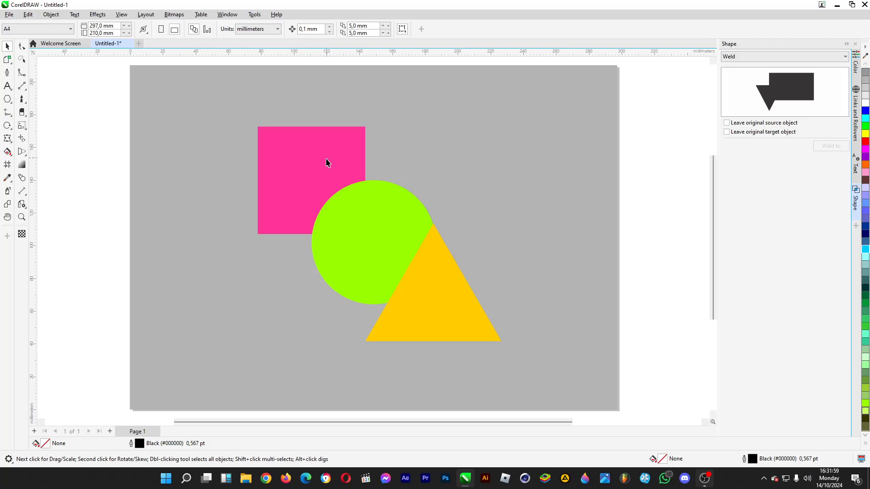
mouse_move(180, 314)
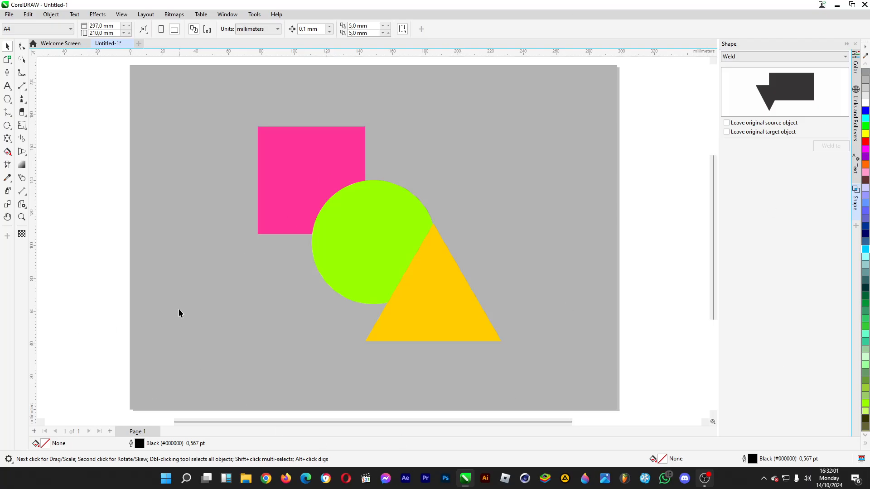
mouse_move(410, 346)
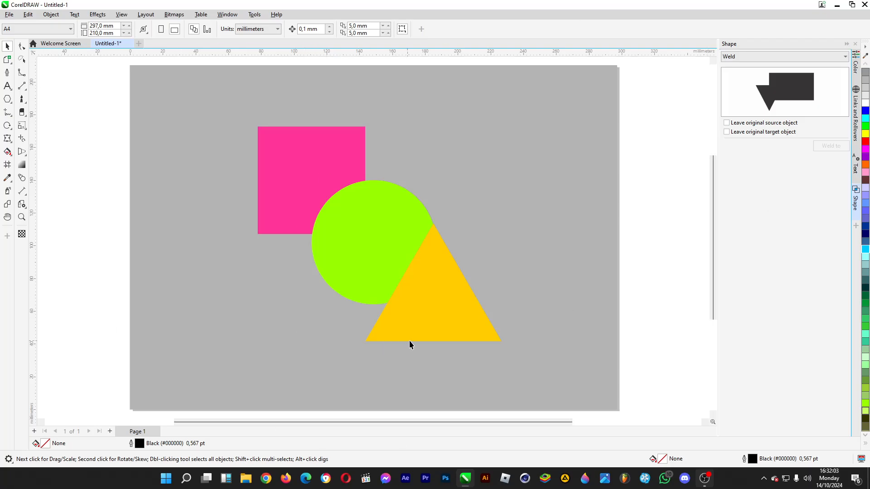
mouse_move(476, 316)
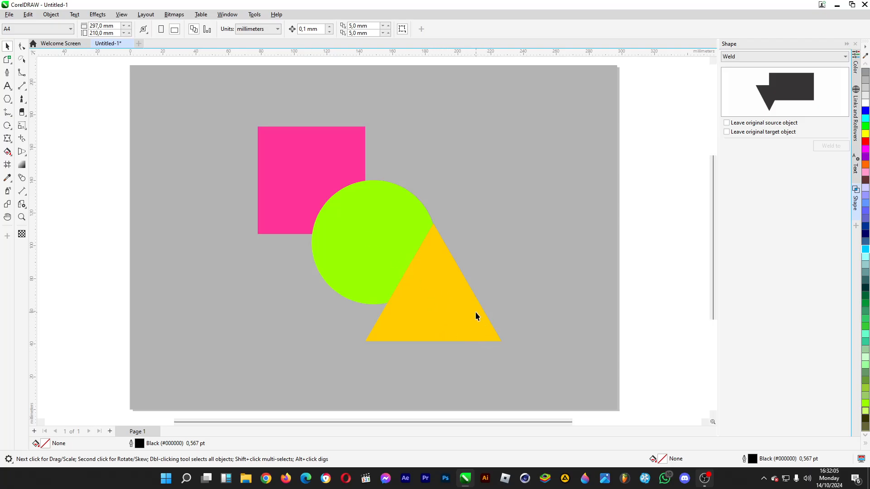
mouse_move(218, 298)
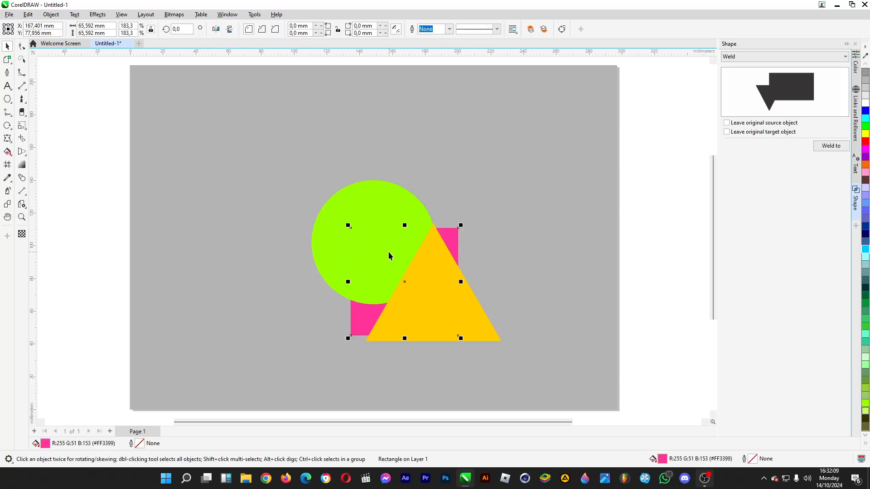
mouse_move(245, 288)
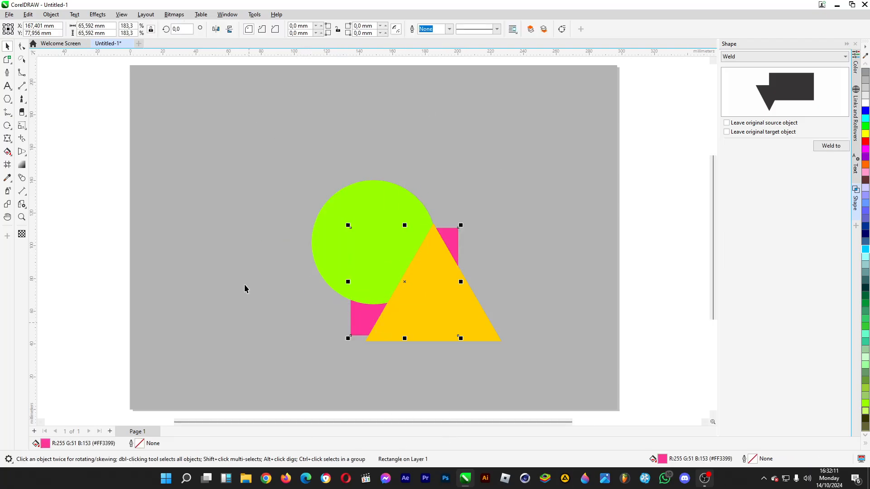
mouse_move(445, 454)
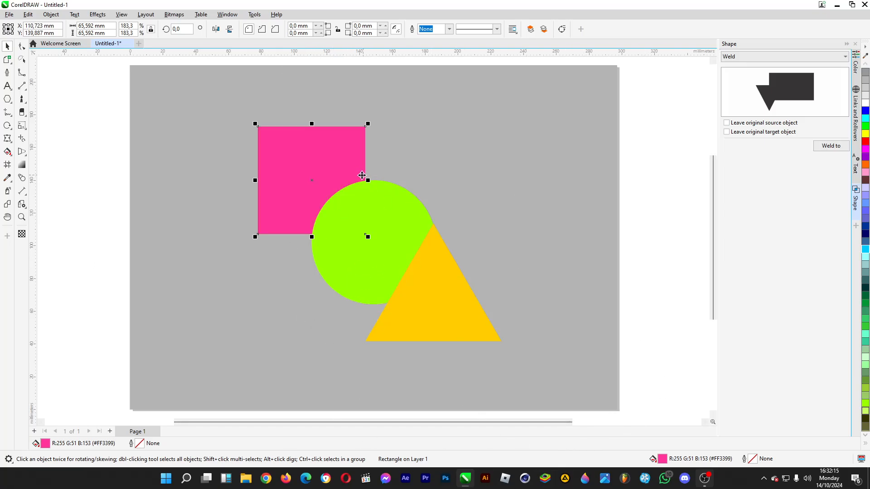
mouse_move(320, 155)
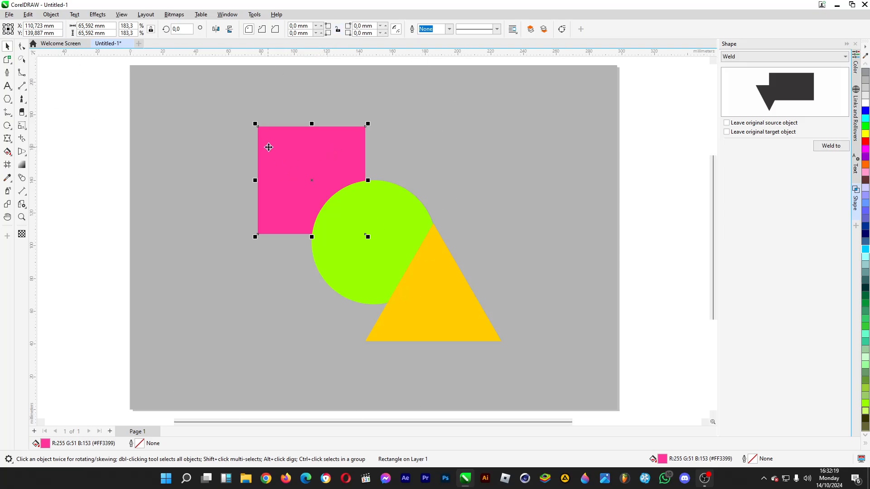
Bring up the pink square's context menu to reach its Order options.
right_click(311, 181)
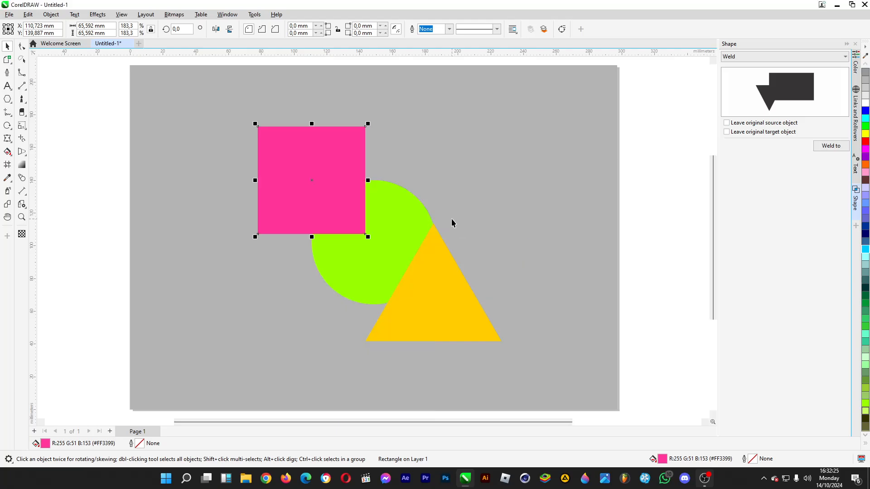
mouse_move(472, 126)
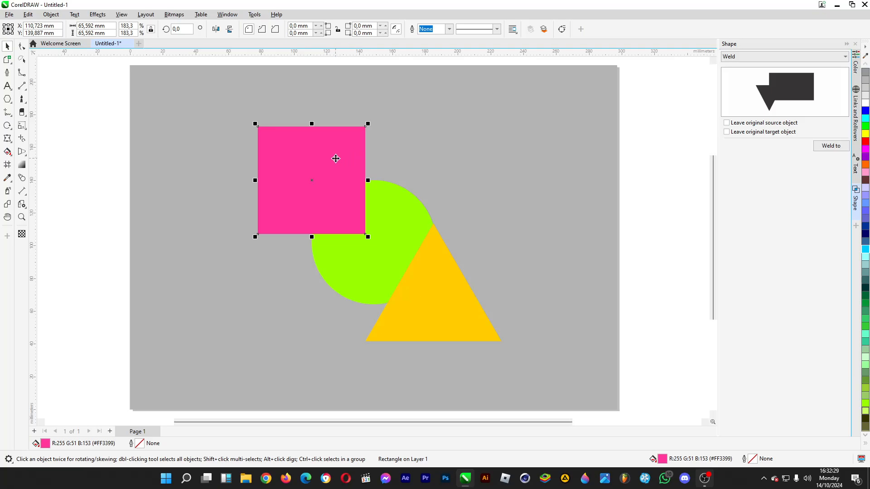
mouse_move(364, 361)
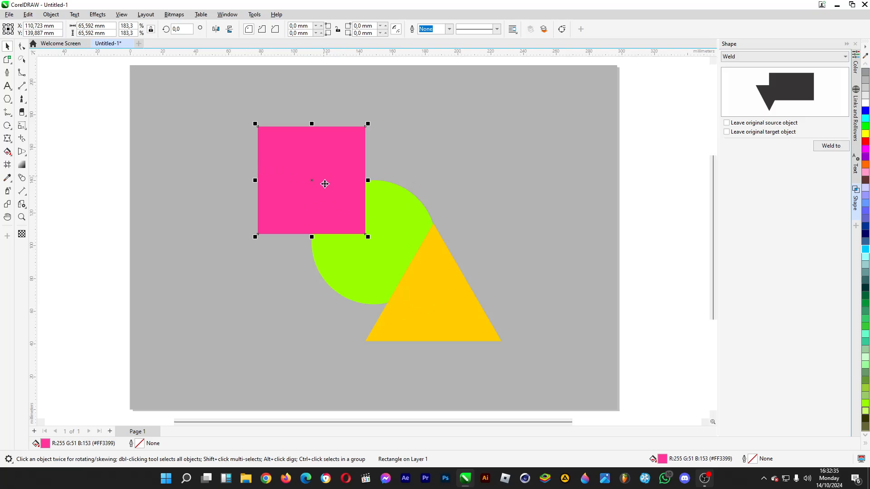
left_click_drag(311, 183, 502, 343)
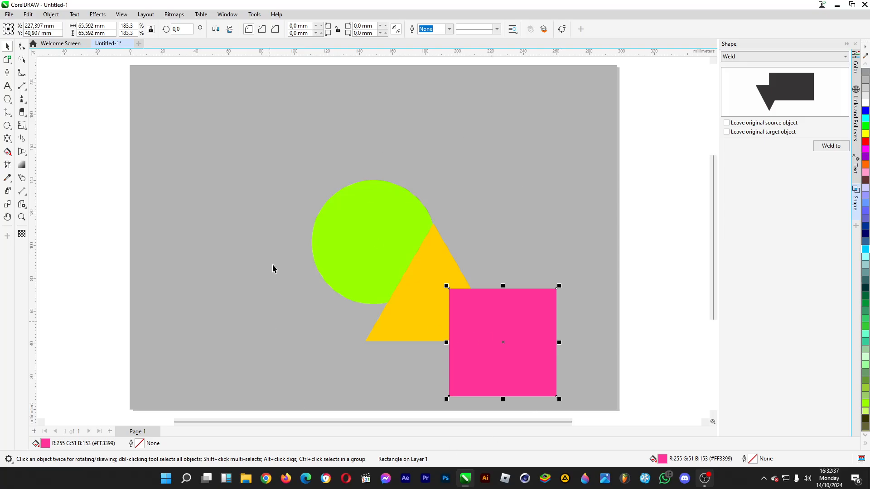
mouse_move(527, 382)
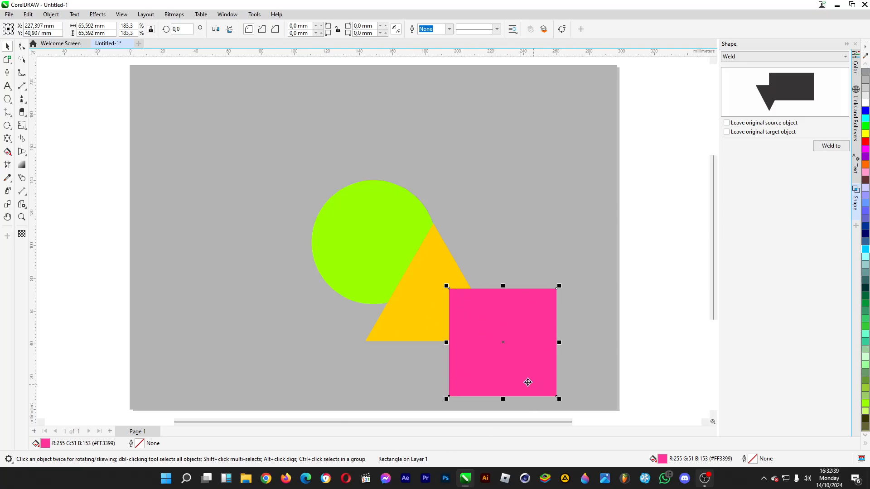
left_click_drag(502, 343, 519, 187)
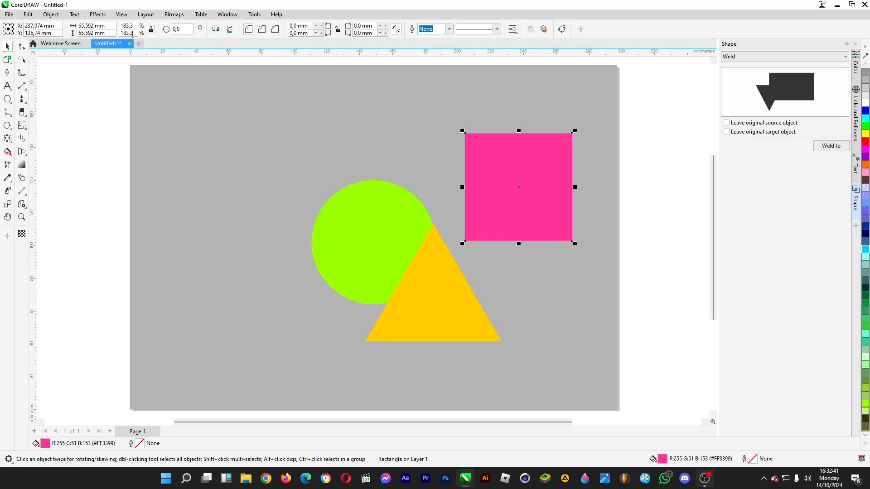
mouse_move(537, 193)
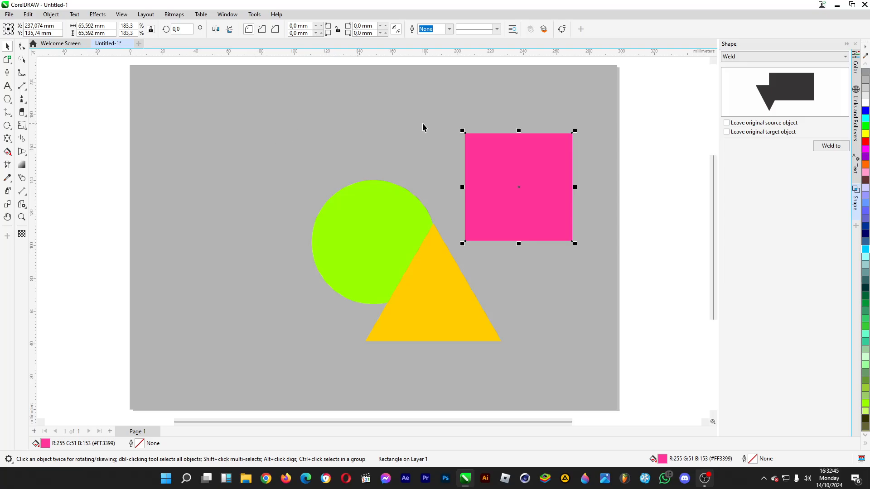
left_click_drag(519, 187, 311, 180)
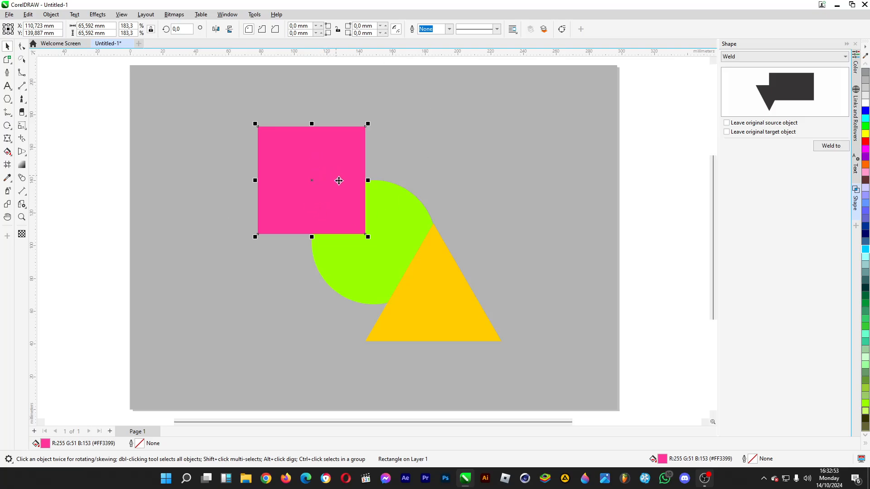
mouse_move(386, 361)
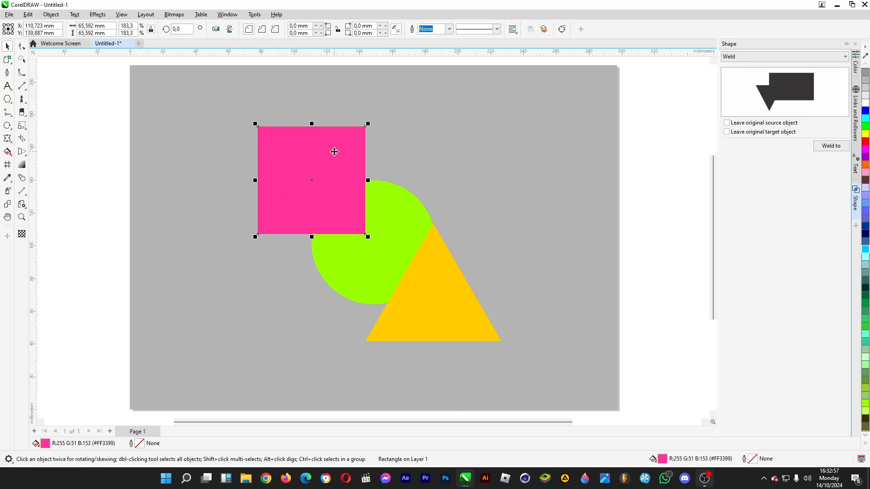
right_click(334, 152)
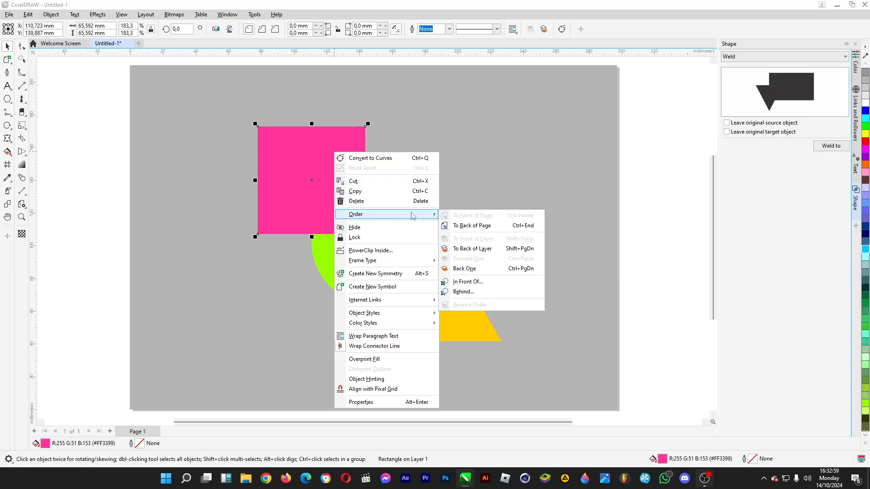
mouse_move(472, 225)
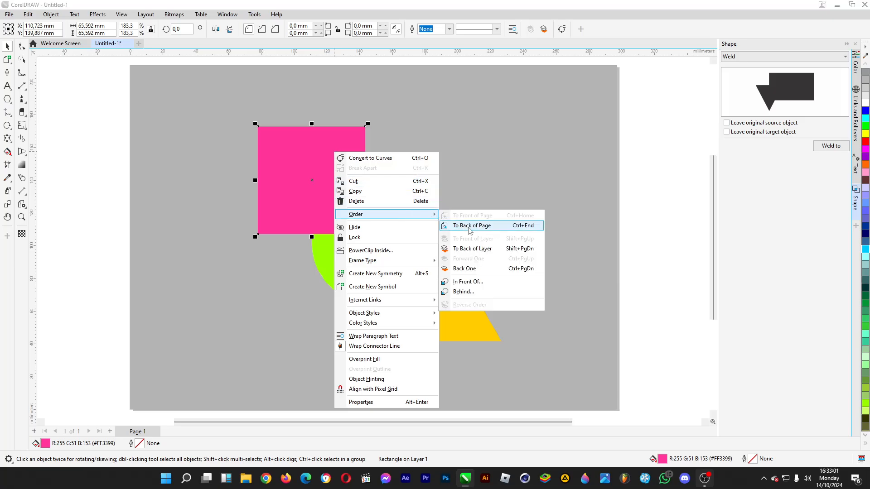
left_click(471, 225)
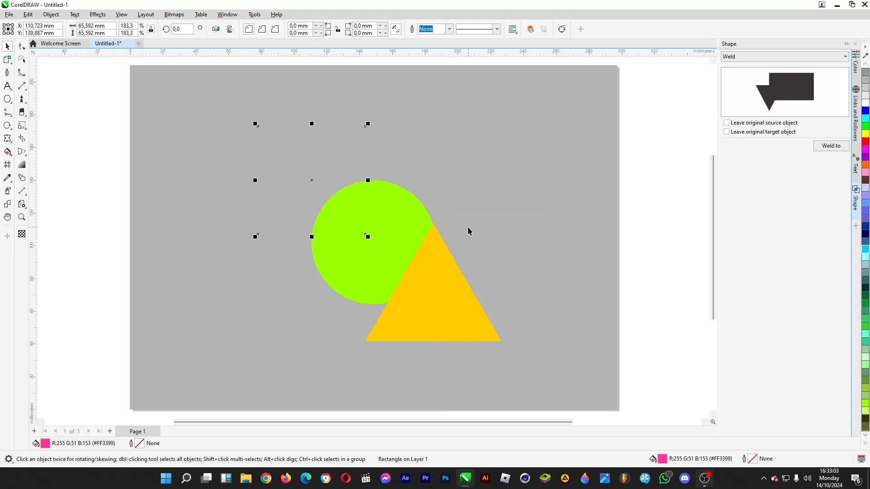
mouse_move(283, 305)
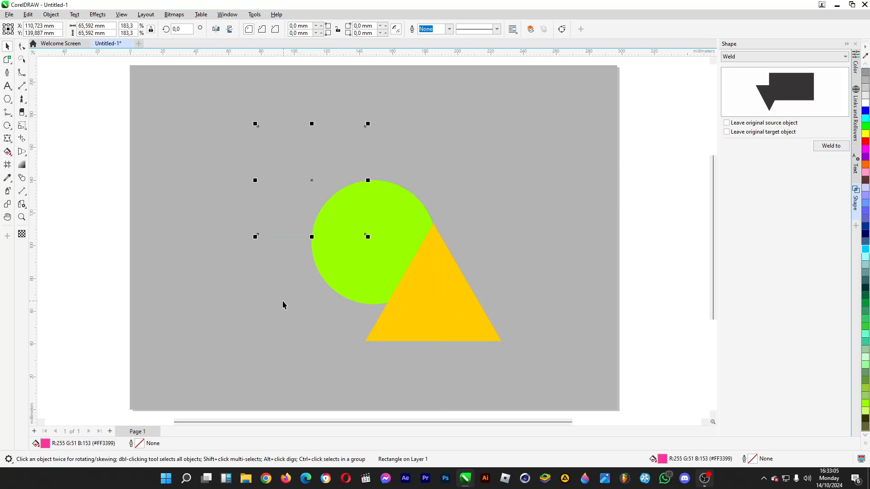
mouse_move(277, 99)
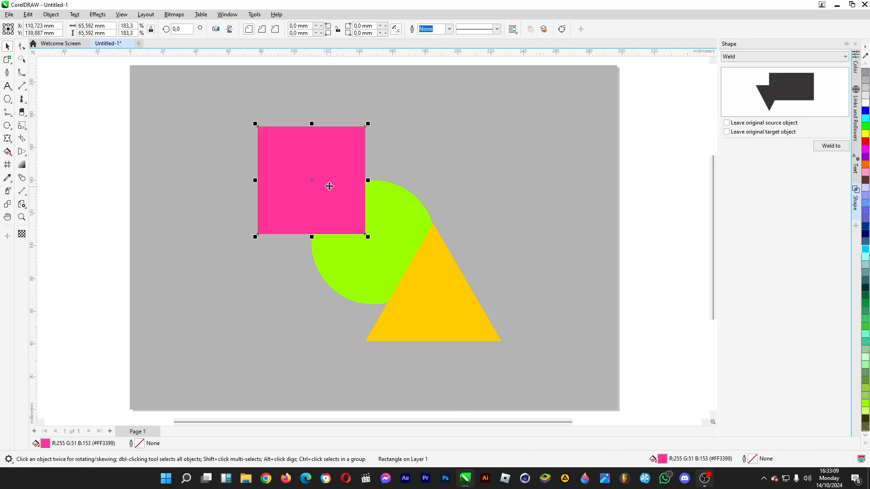
right_click(329, 186)
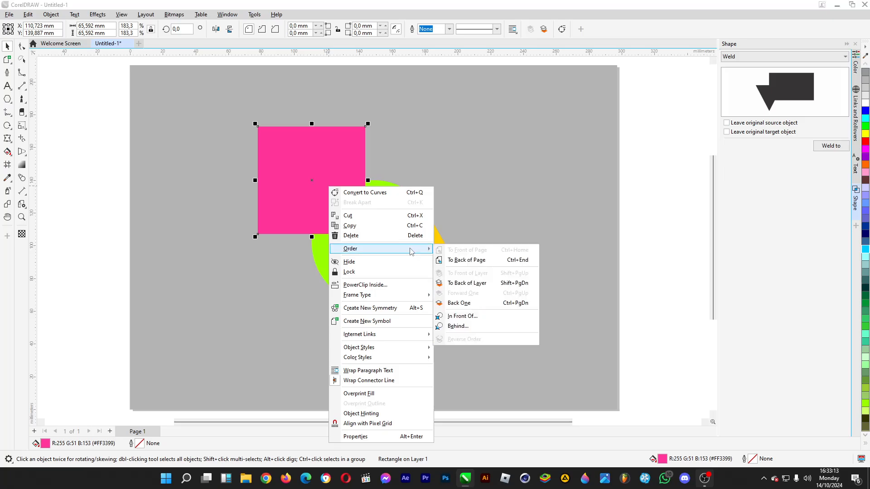
left_click(670, 191)
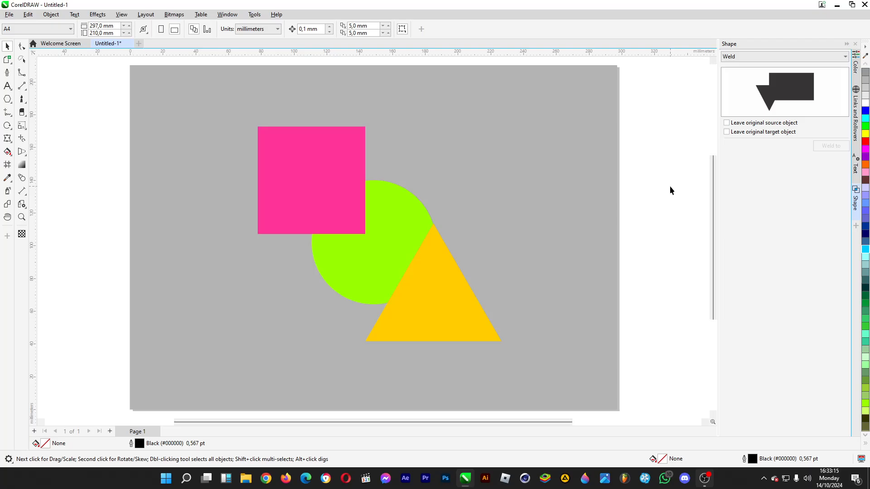